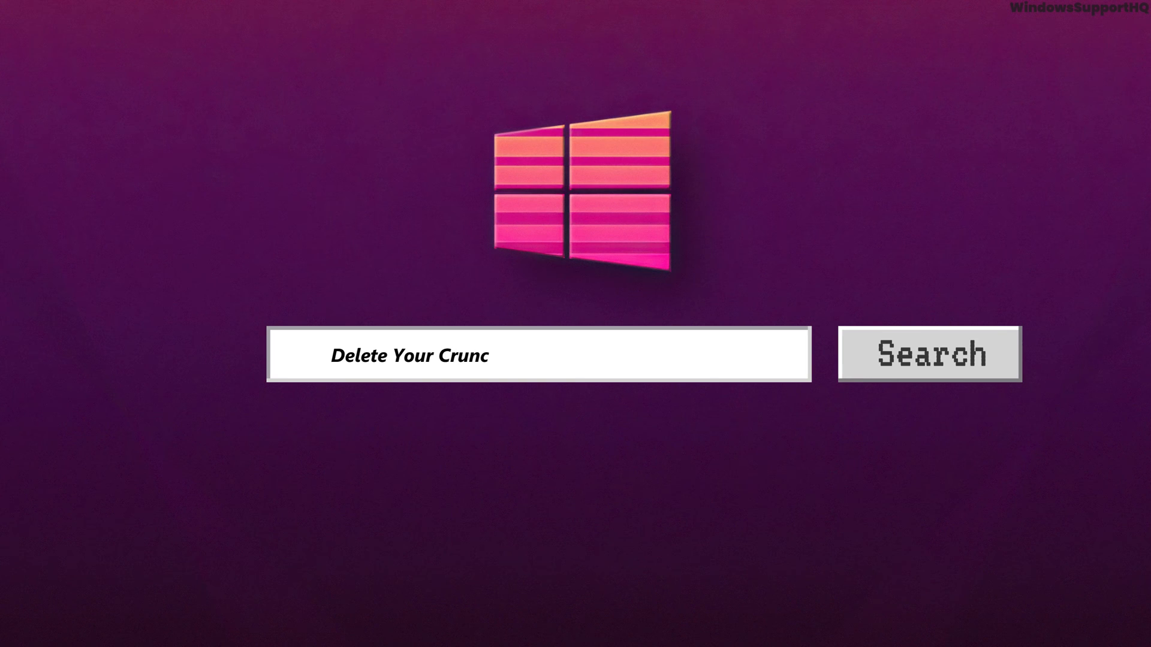
Step: Search Google for the Crunchyroll account page and open the Crunchyroll site
{"action": "type", "text": "hyroll Account on"}
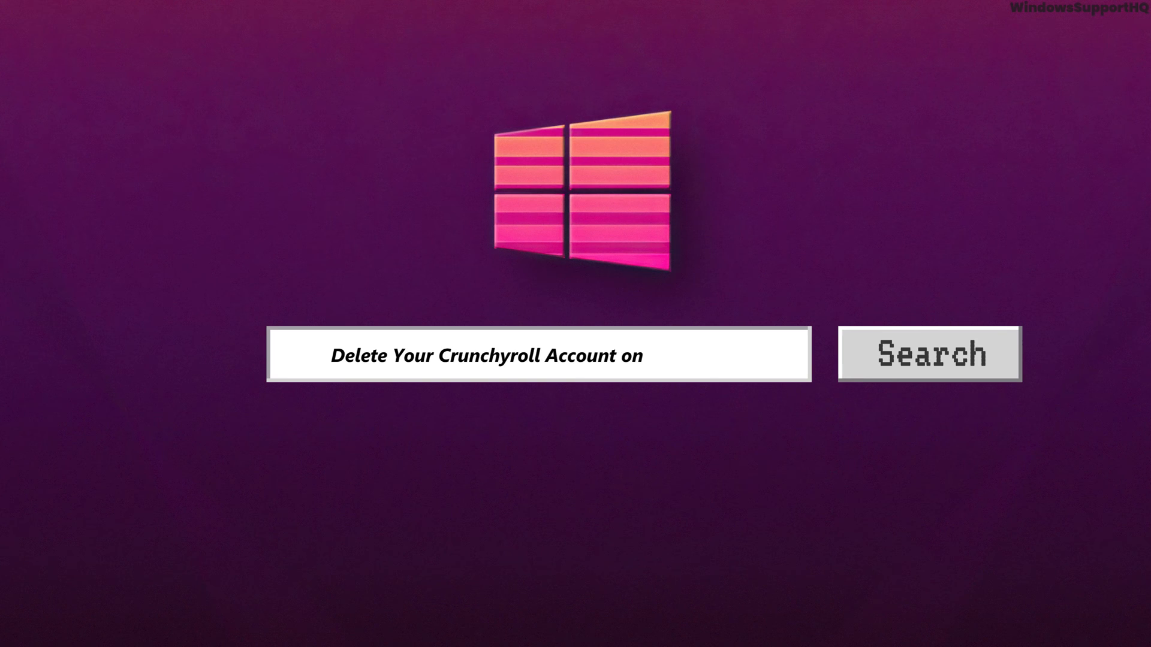
{"action": "left_click", "coordinate": [929, 354]}
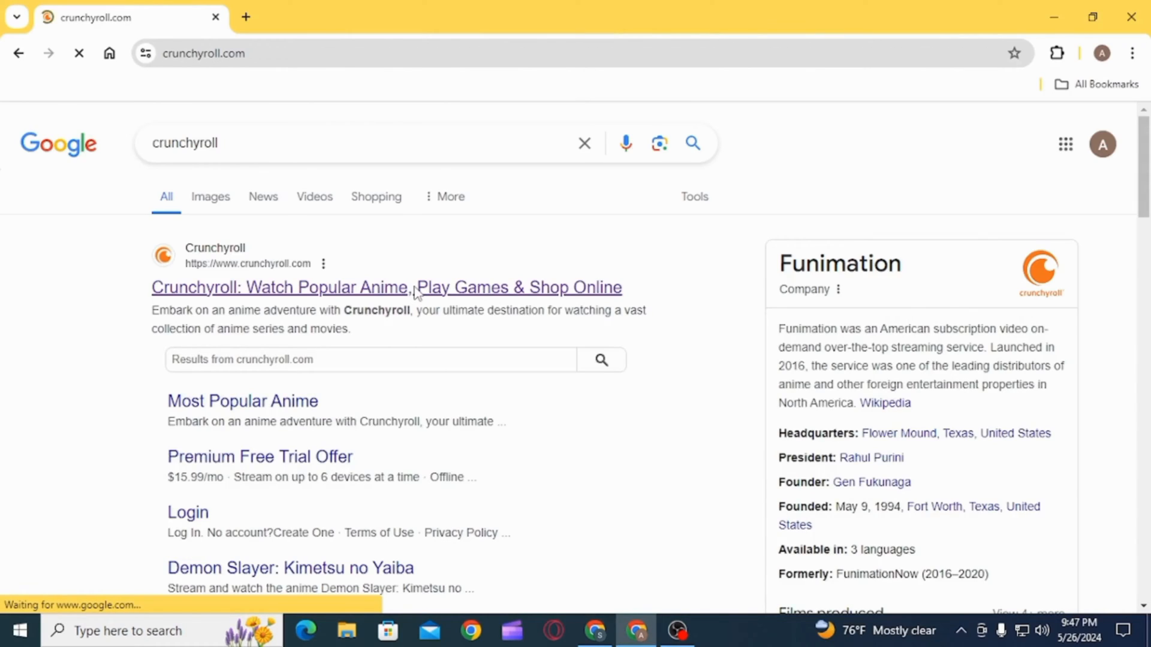
{"action": "left_click", "coordinate": [385, 287]}
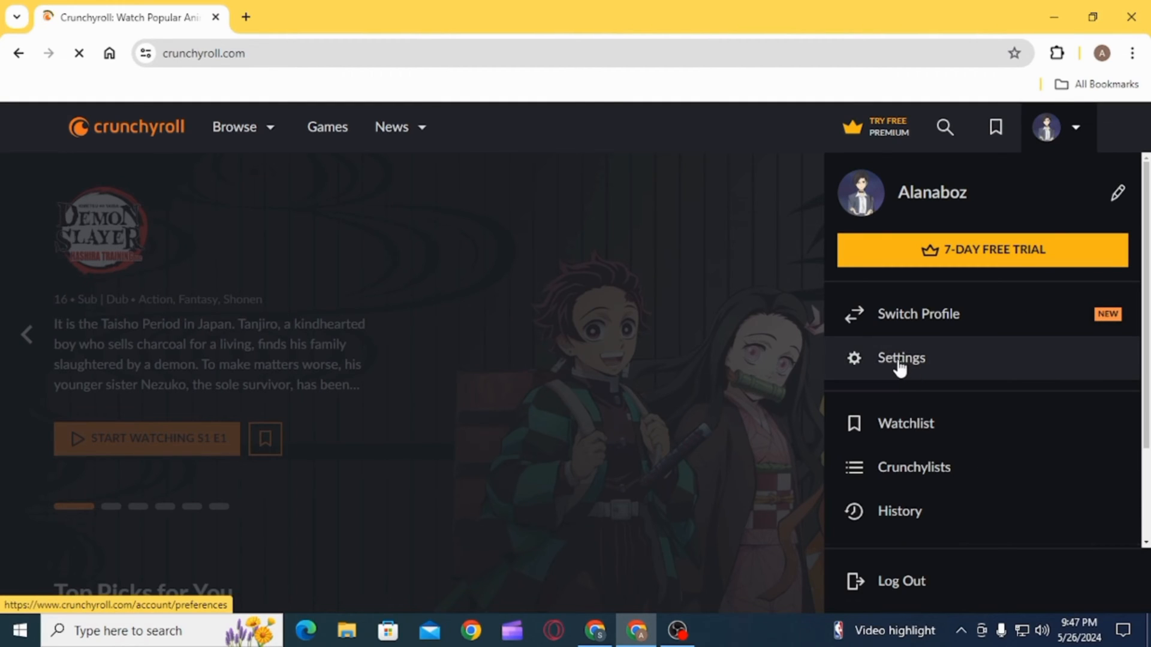
Step: Open Account Settings and review the preferences down to the footer
{"action": "left_click", "coordinate": [900, 357]}
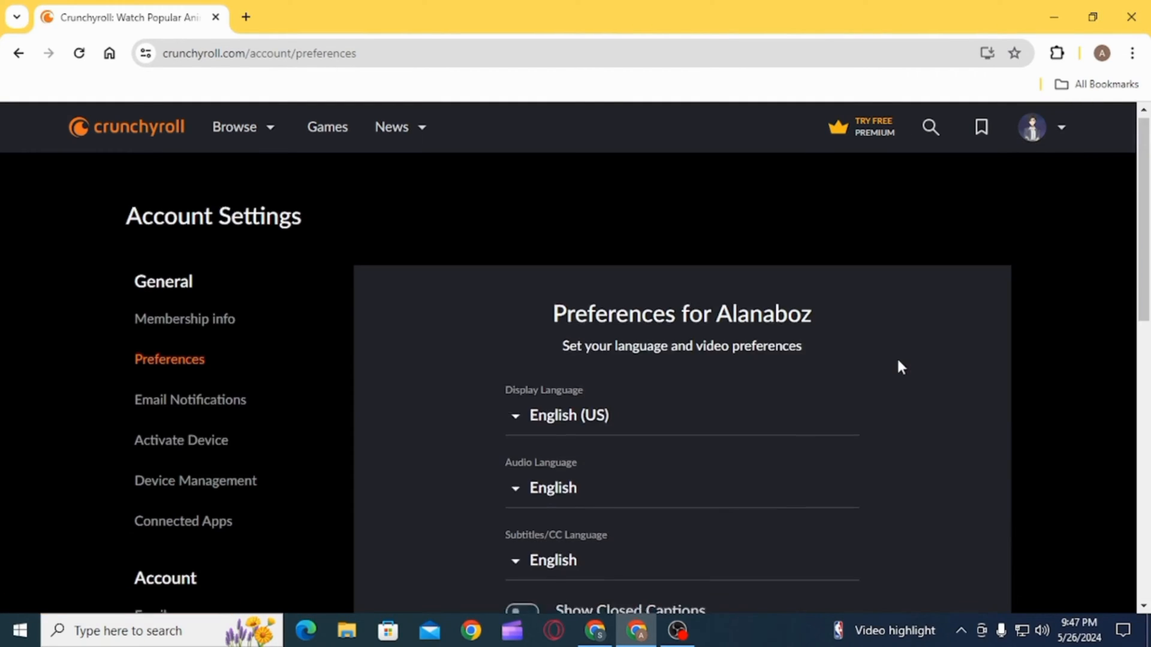
{"action": "scroll", "scroll_direction": "down", "scroll_amount": 3}
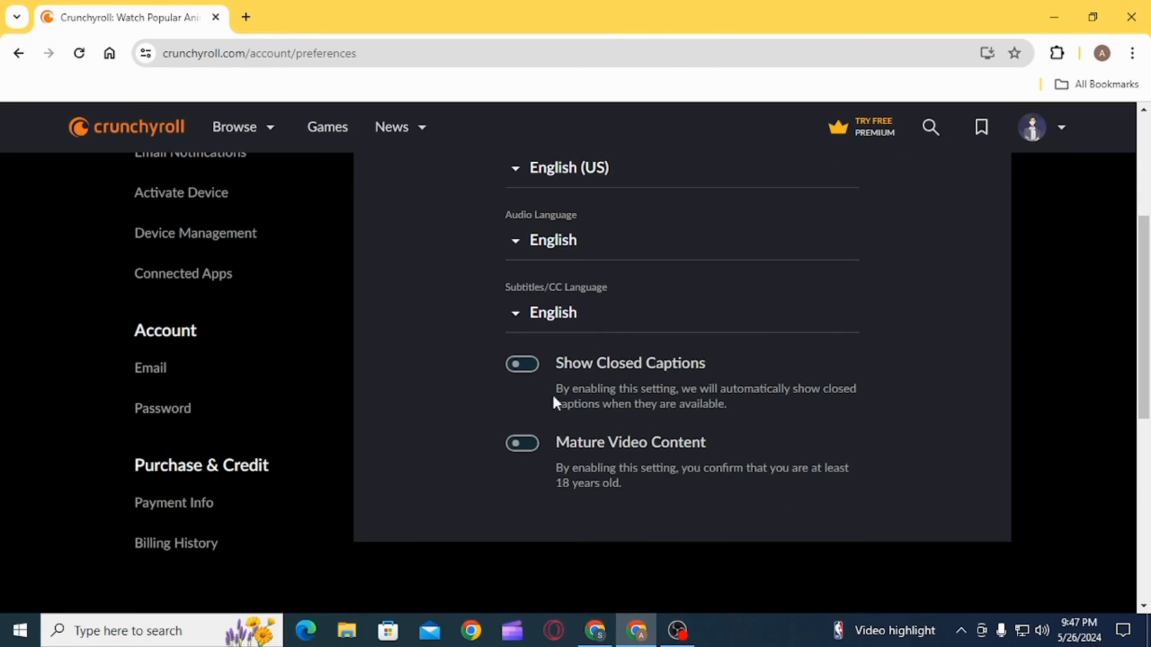
{"action": "mouse_move", "coordinate": [950, 410]}
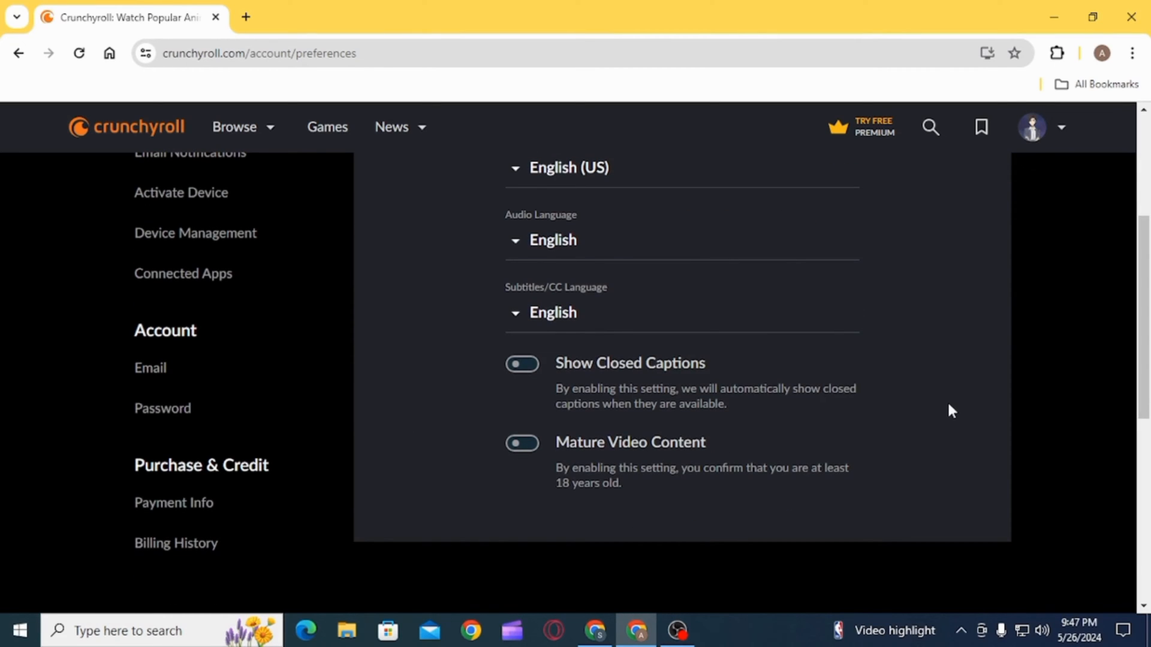
{"action": "scroll", "scroll_direction": "down", "scroll_amount": 3}
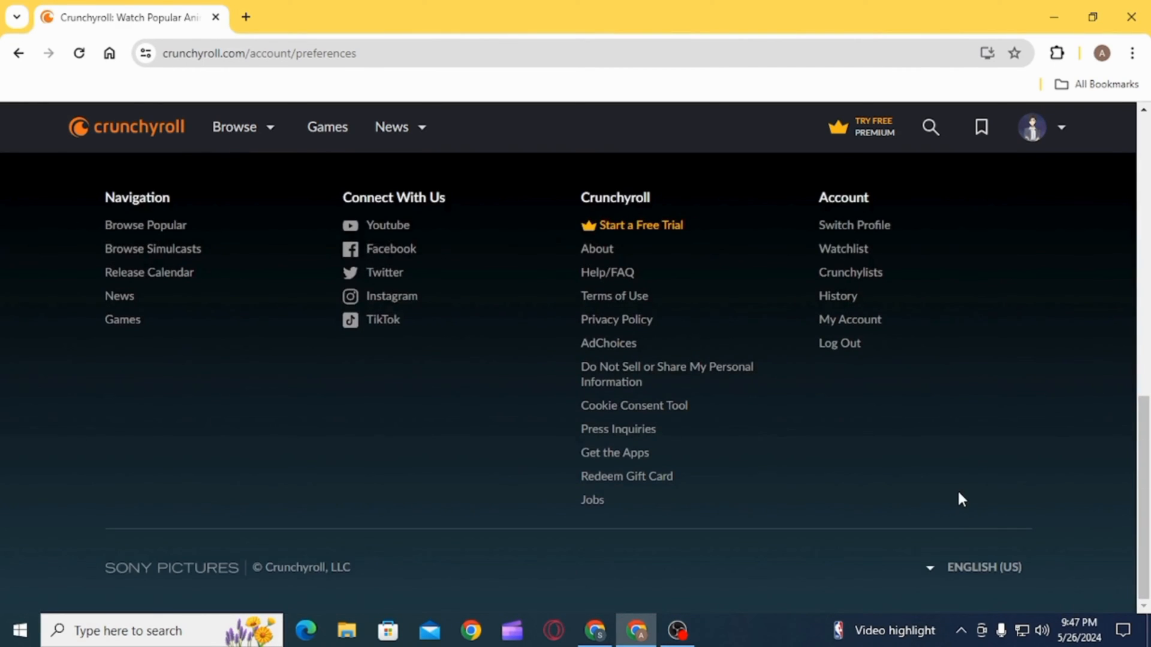
{"action": "mouse_move", "coordinate": [887, 468]}
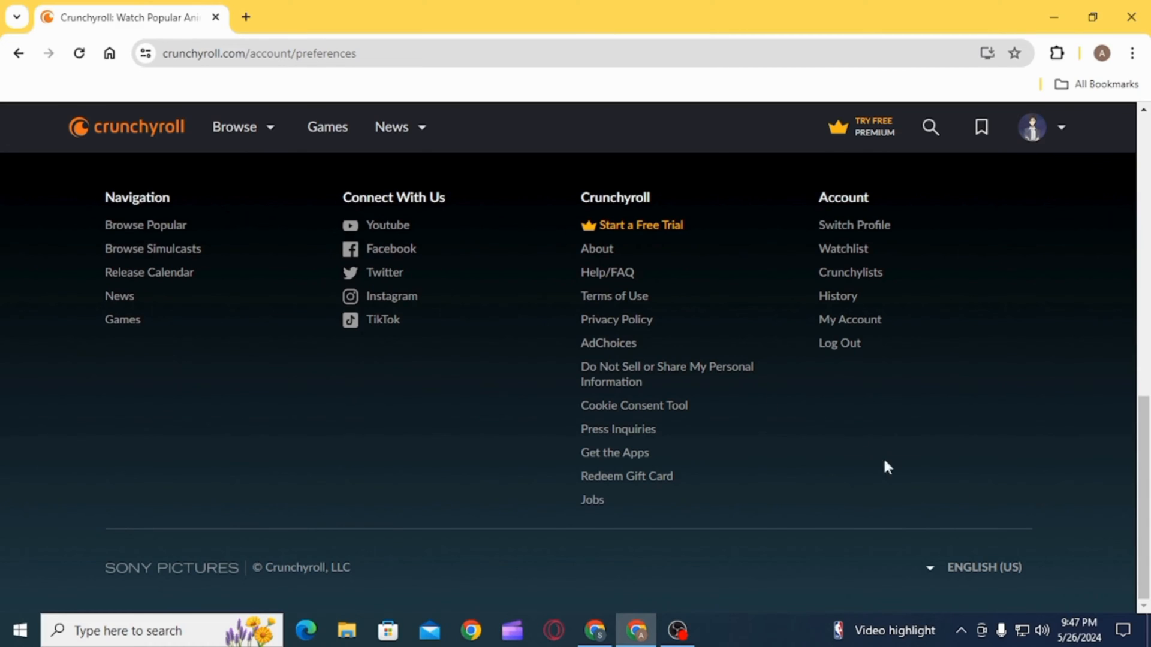
{"action": "mouse_move", "coordinate": [606, 272]}
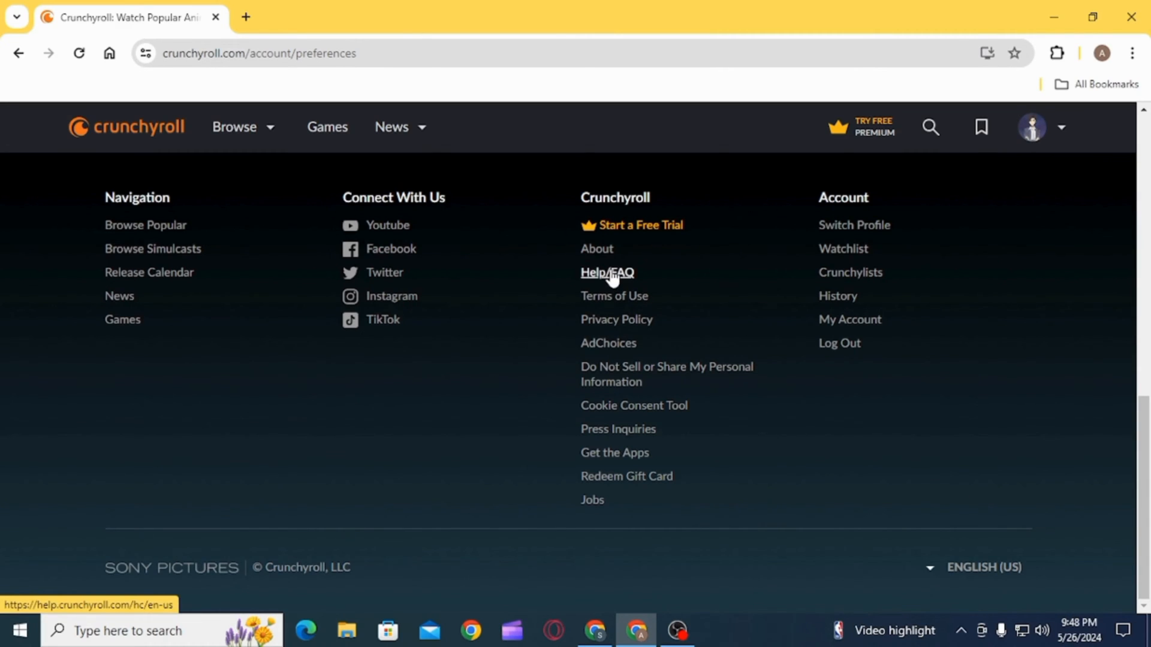
Step: Search the Help Center for 'delete account' and open 'How can I delete my account?'
{"action": "left_click", "coordinate": [607, 272]}
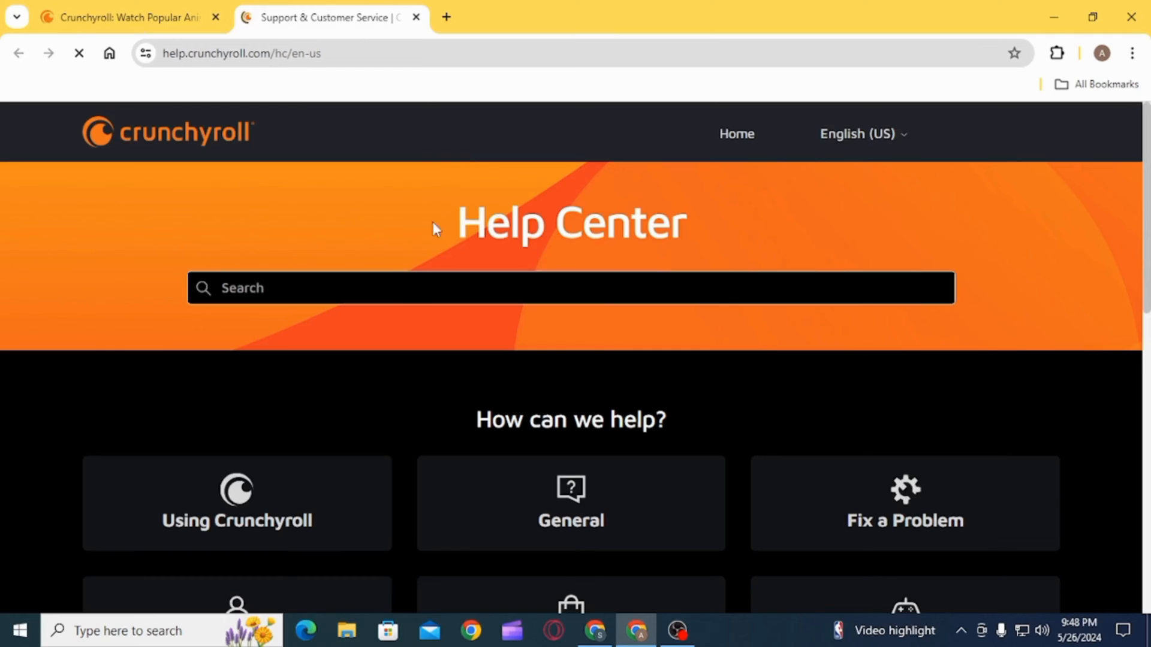
{"action": "type", "text": "delete account"}
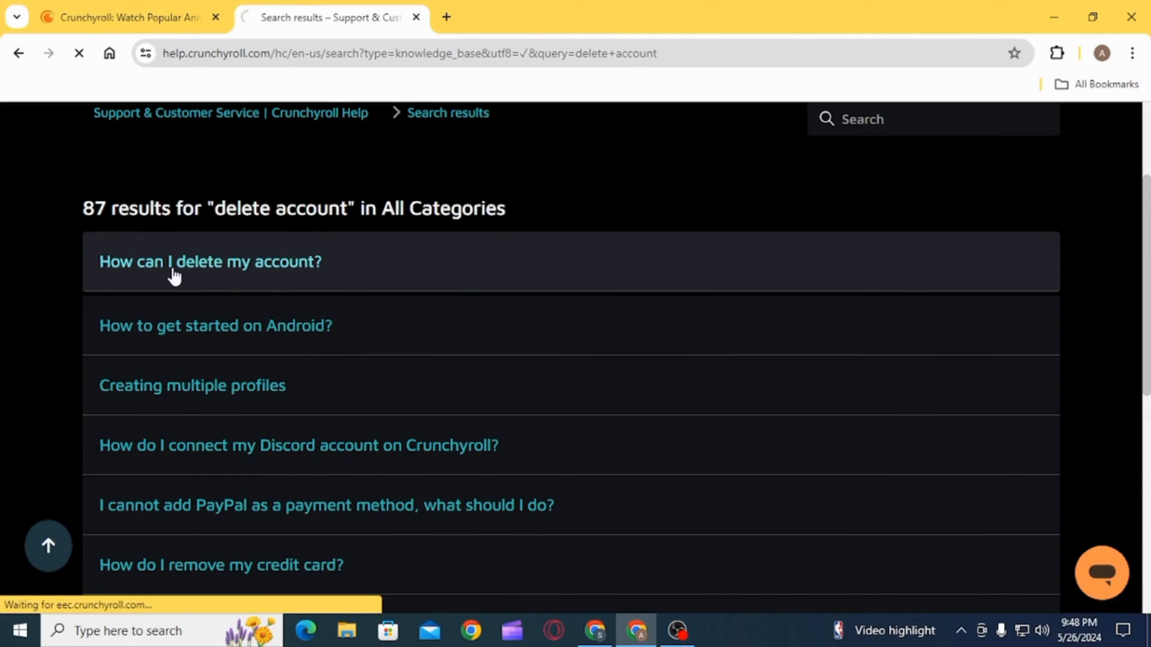
{"action": "left_click", "coordinate": [210, 262]}
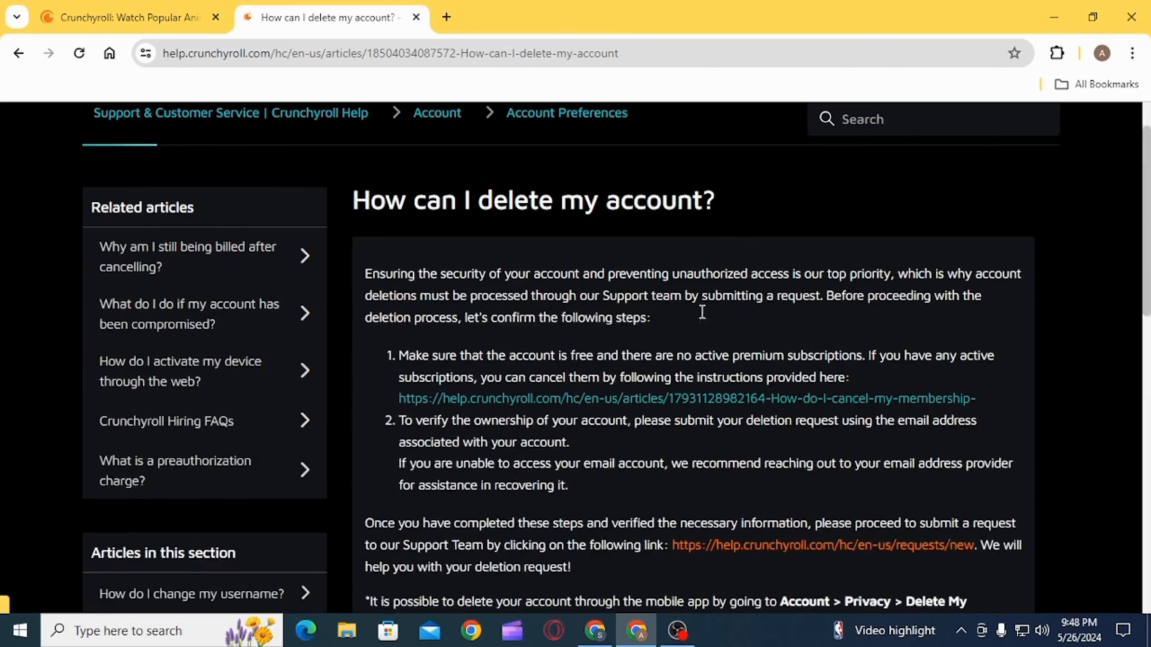
Step: Read the deletion steps, highlighting the no-active-subscriptions requirement
{"action": "left_click_drag", "start_coordinate": [365, 273], "coordinate": [648, 318]}
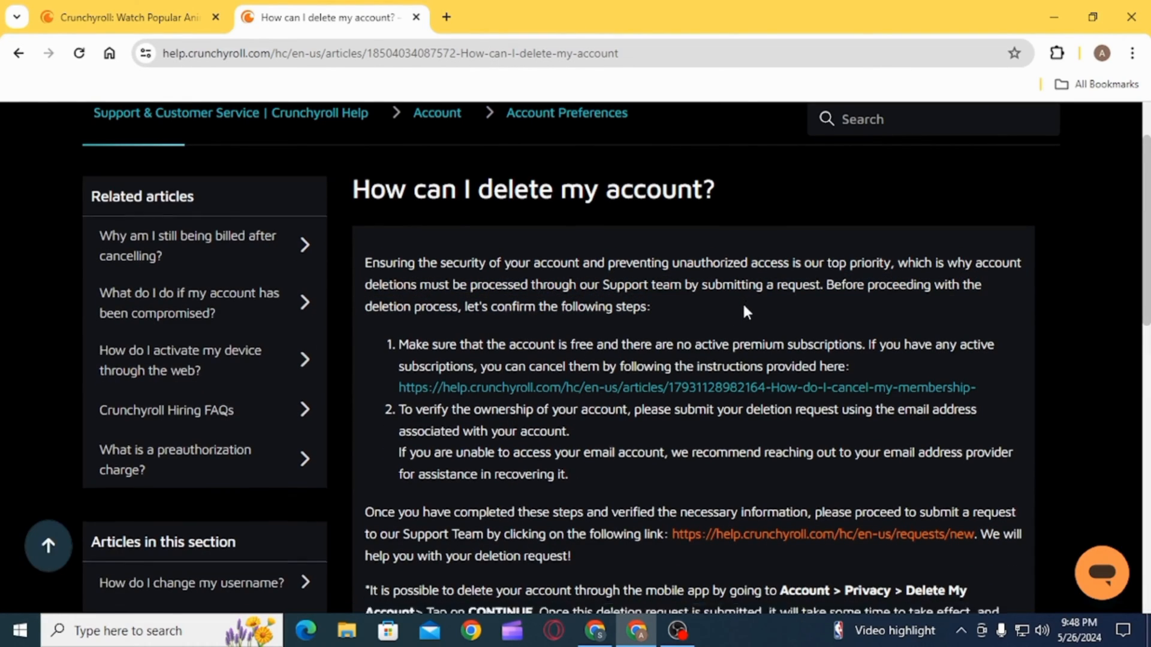
{"action": "scroll", "scroll_direction": "down", "scroll_amount": 3}
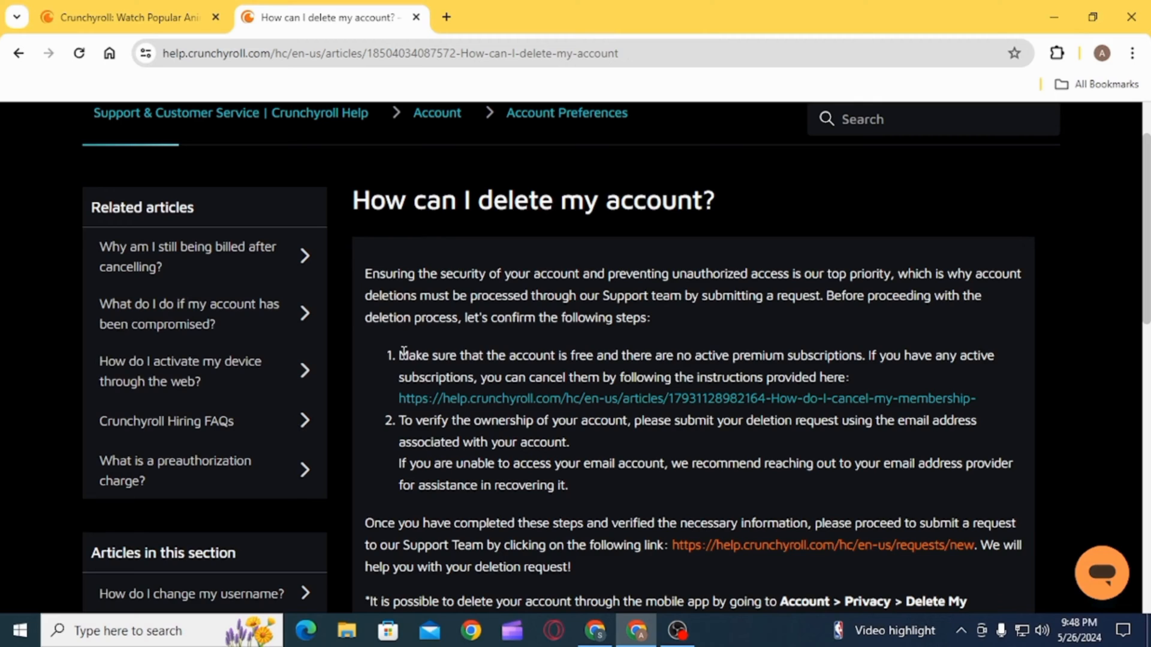
{"action": "left_click_drag", "start_coordinate": [400, 356], "coordinate": [848, 377]}
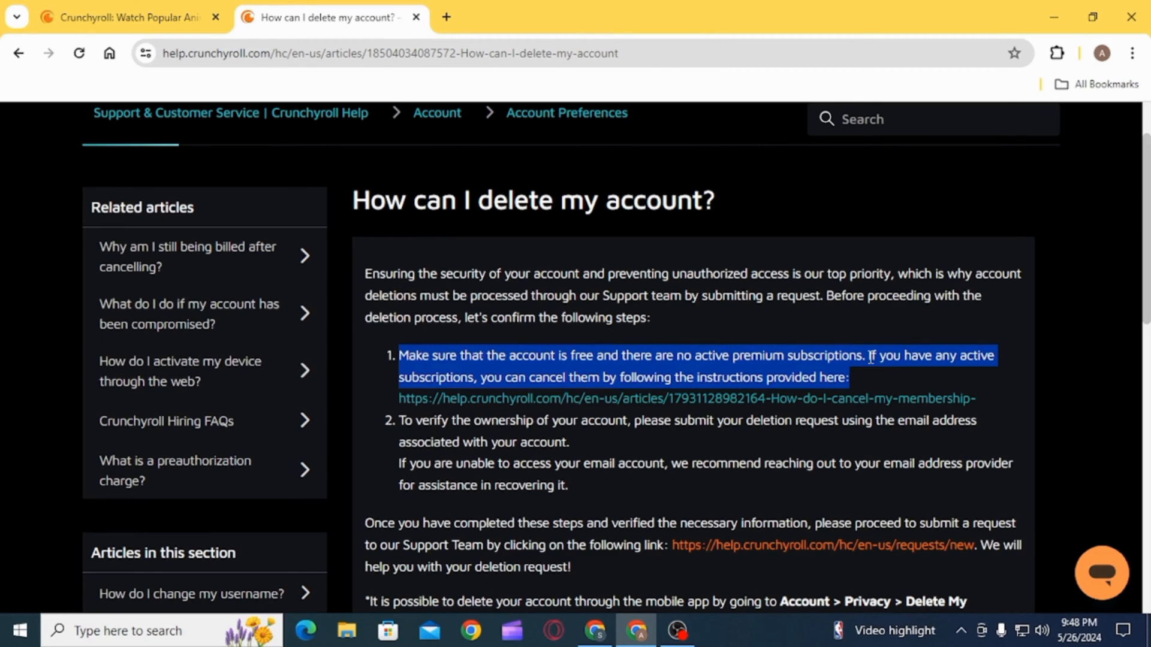
{"action": "scroll", "scroll_direction": "down", "scroll_amount": 3}
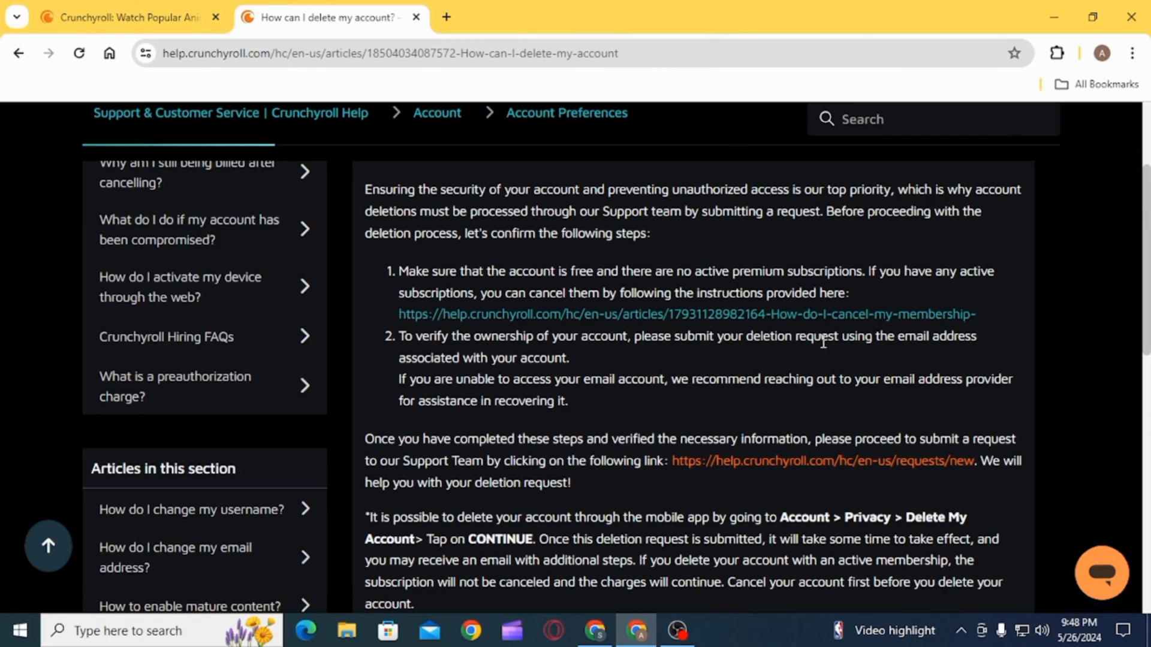
{"action": "mouse_move", "coordinate": [821, 336]}
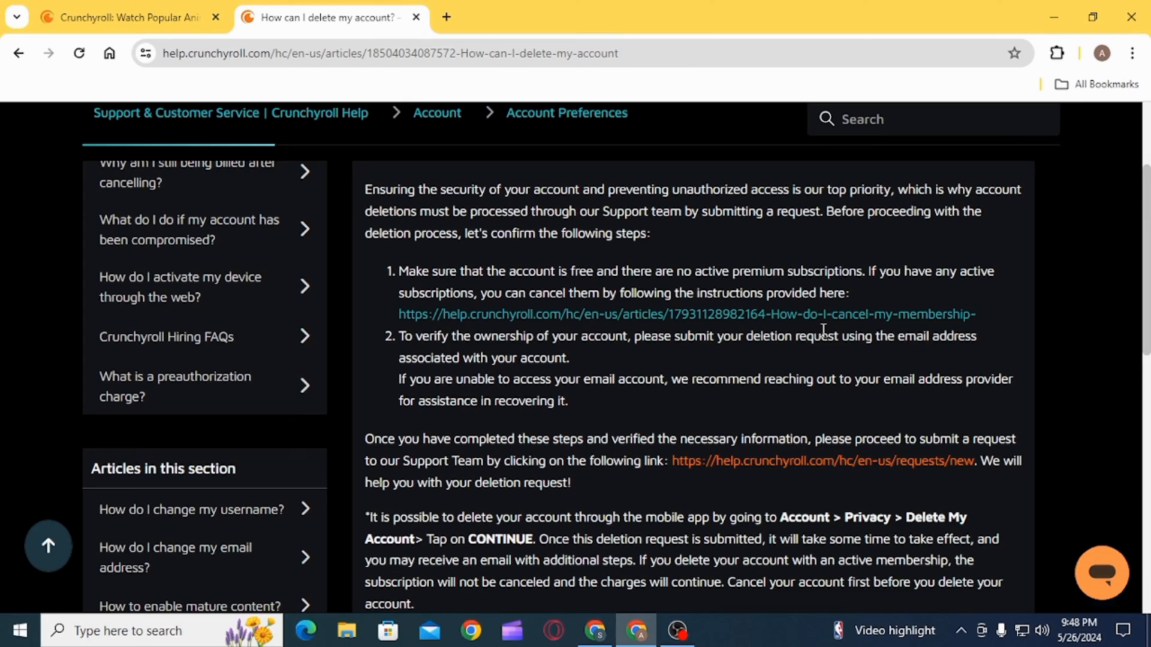
Step: Fill a new request: Account/Login, problem type Other, description 'I want to deactivate my account.'
{"action": "left_click", "coordinate": [822, 461]}
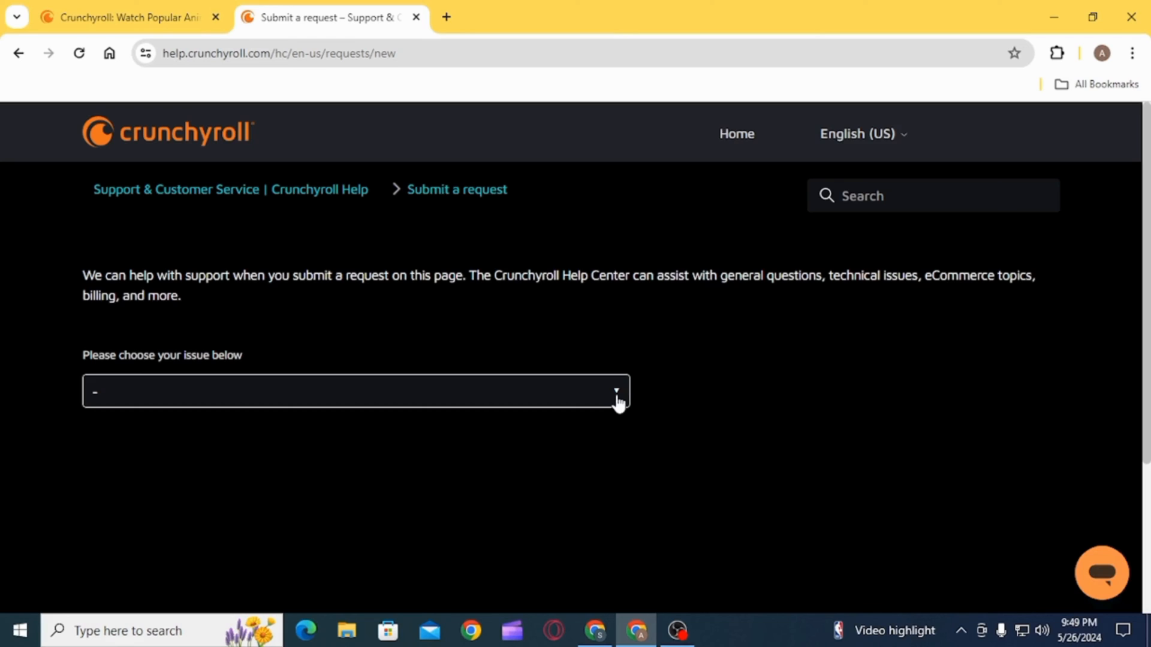
{"action": "left_click", "coordinate": [355, 391]}
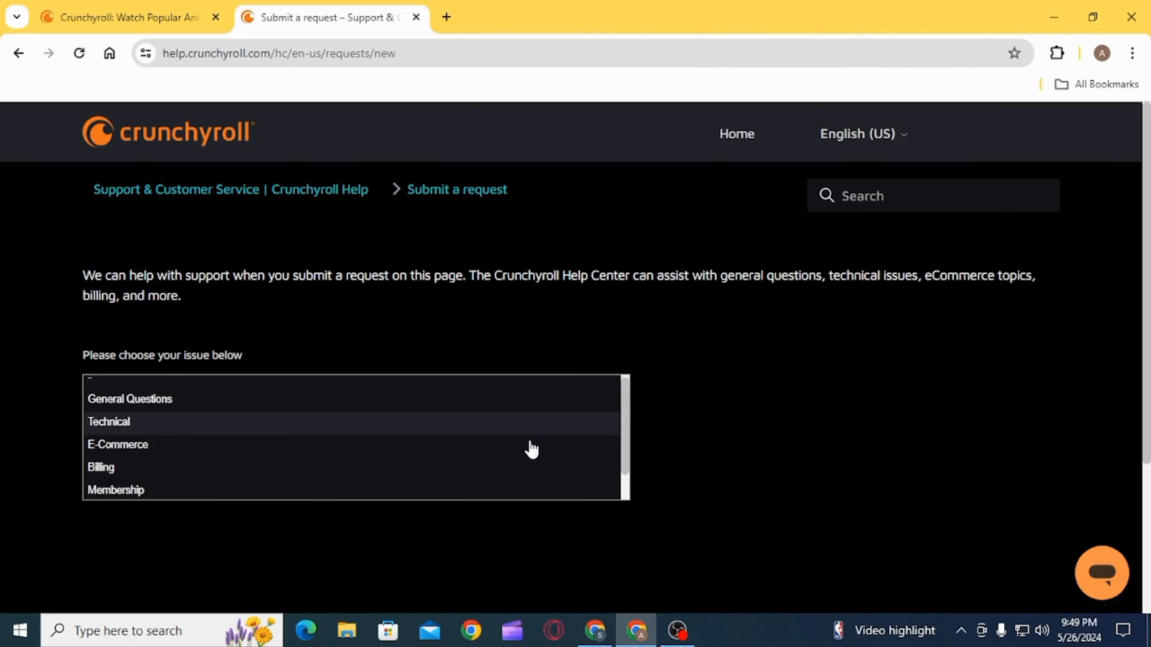
{"action": "left_click", "coordinate": [134, 392]}
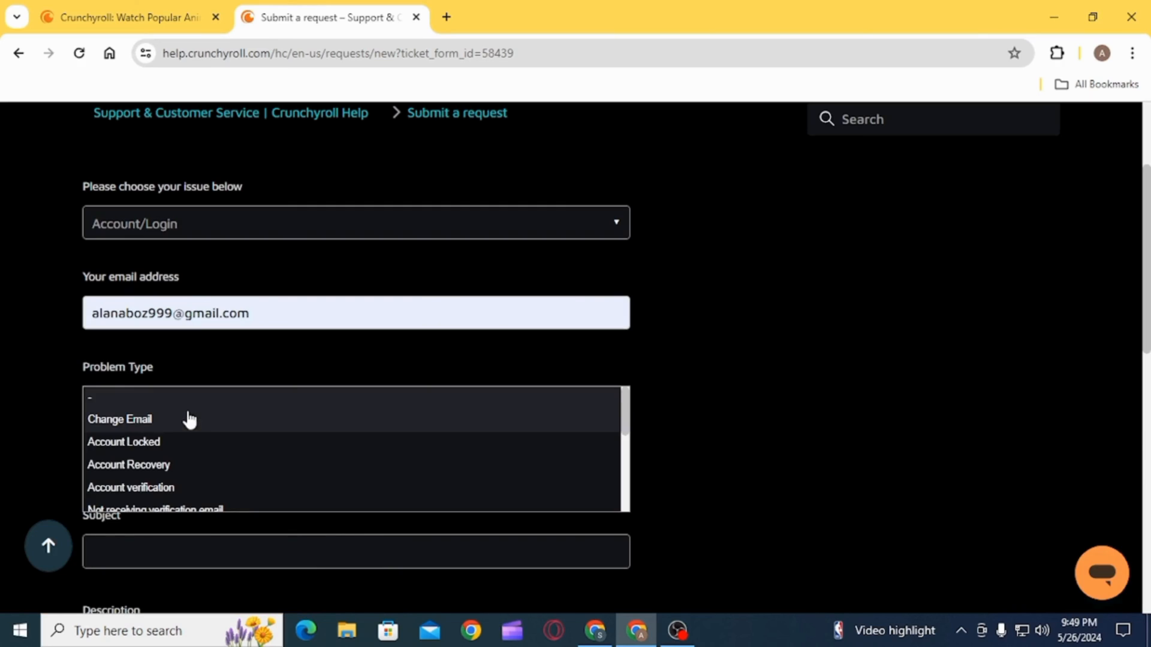
{"action": "scroll", "scroll_direction": "down", "scroll_amount": 3}
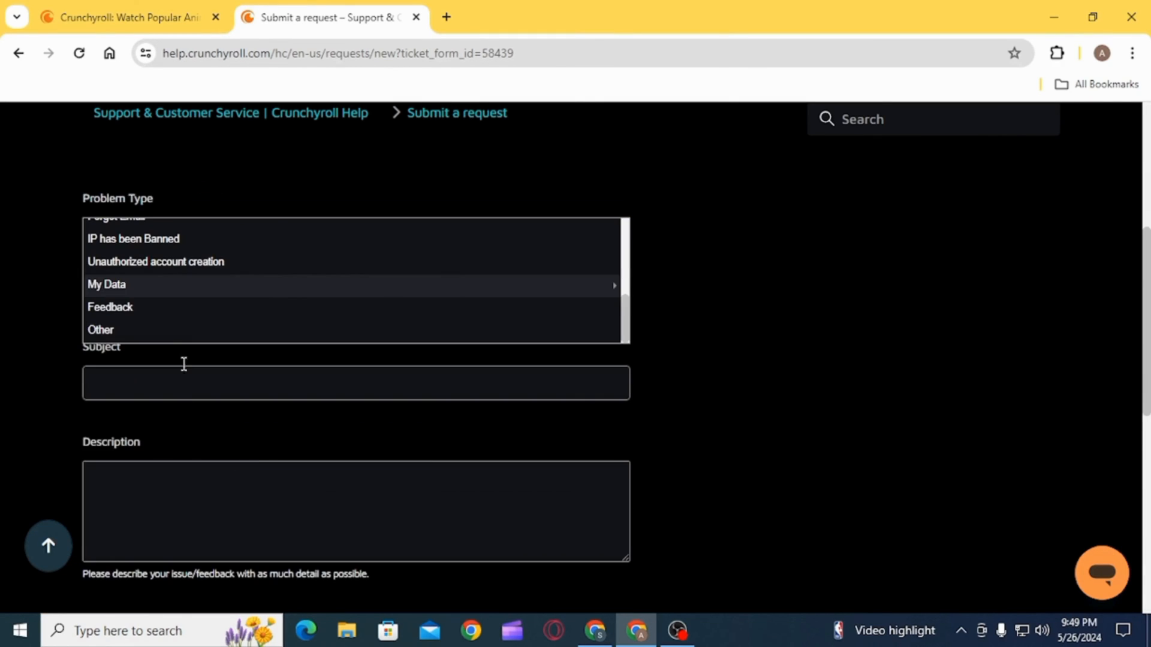
{"action": "left_click", "coordinate": [101, 330]}
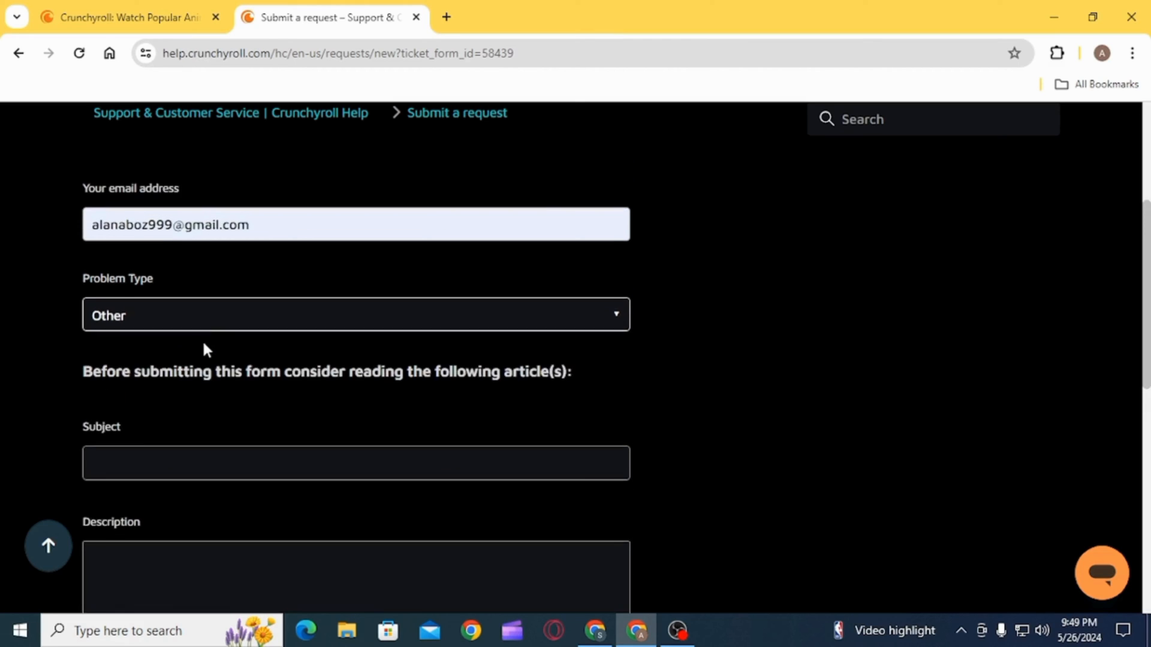
{"action": "type", "text": "I want to deactivate my a"}
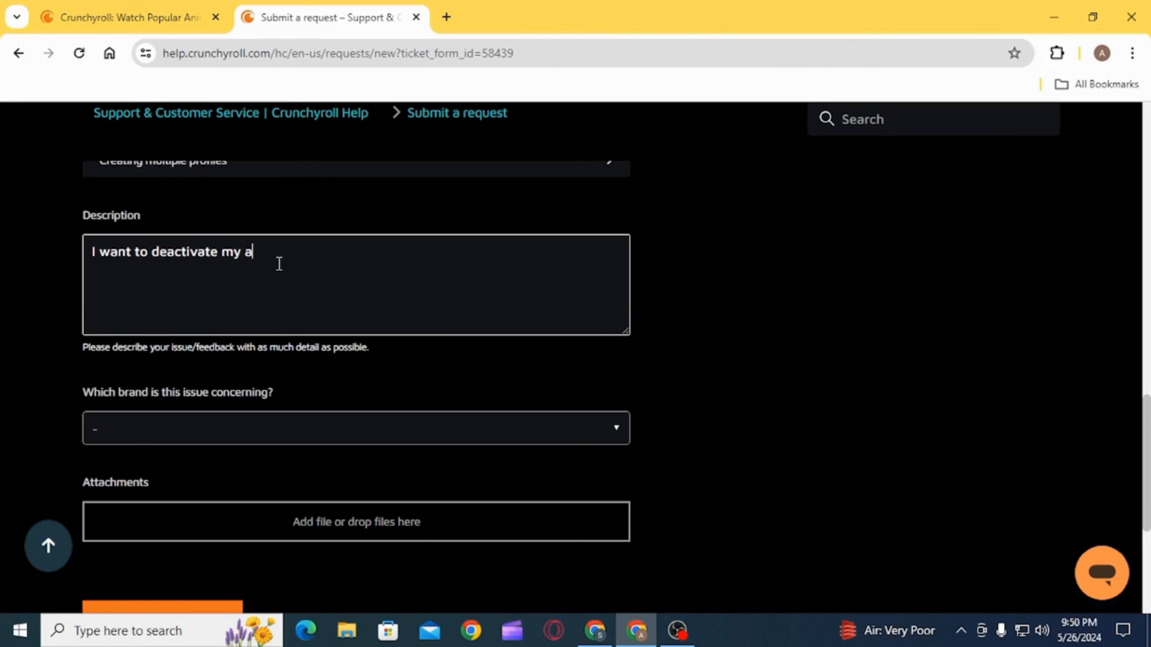
{"action": "type", "text": "ccount."}
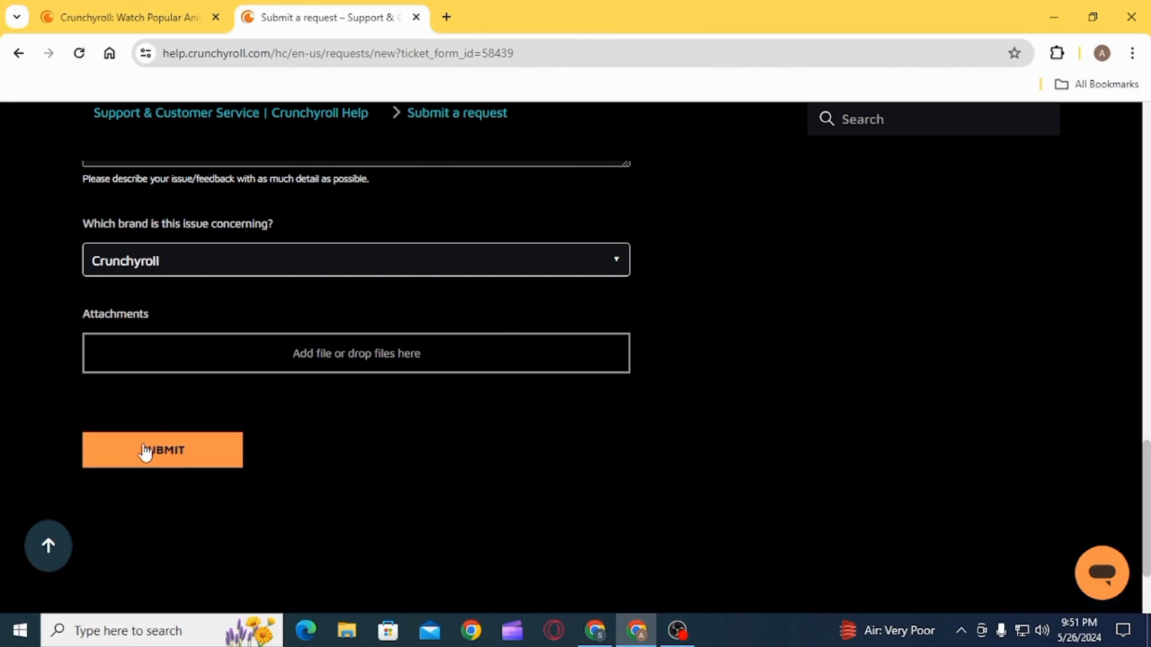
Step: Submit the account deactivation request form
{"action": "left_click", "coordinate": [162, 450]}
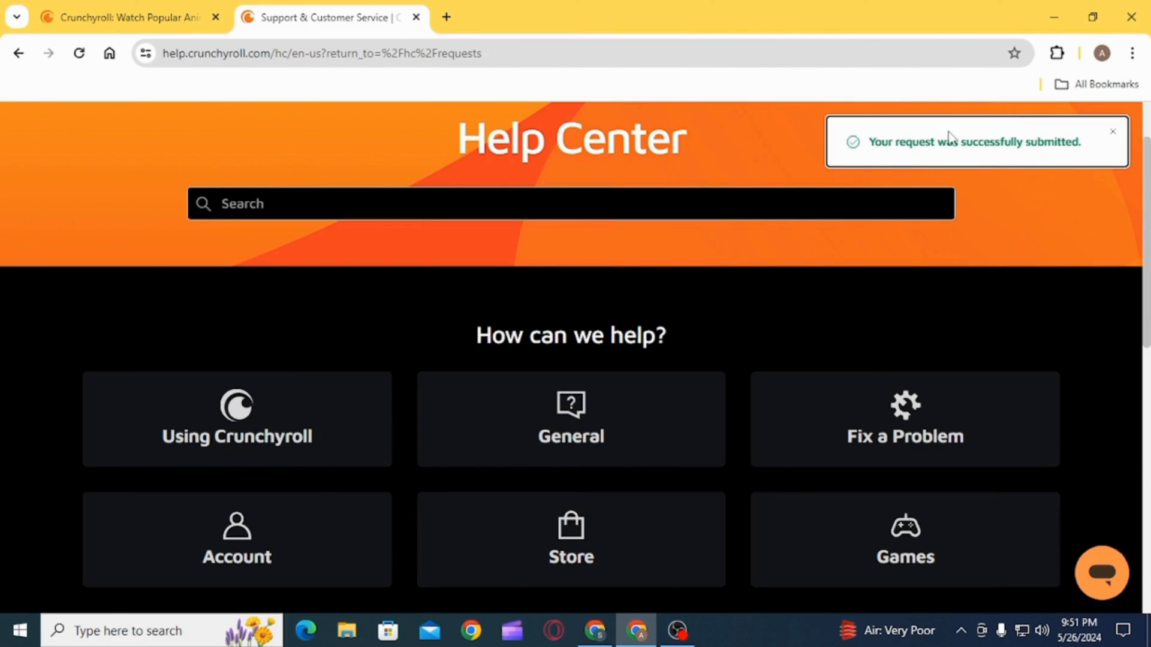
{"action": "mouse_move", "coordinate": [1026, 136]}
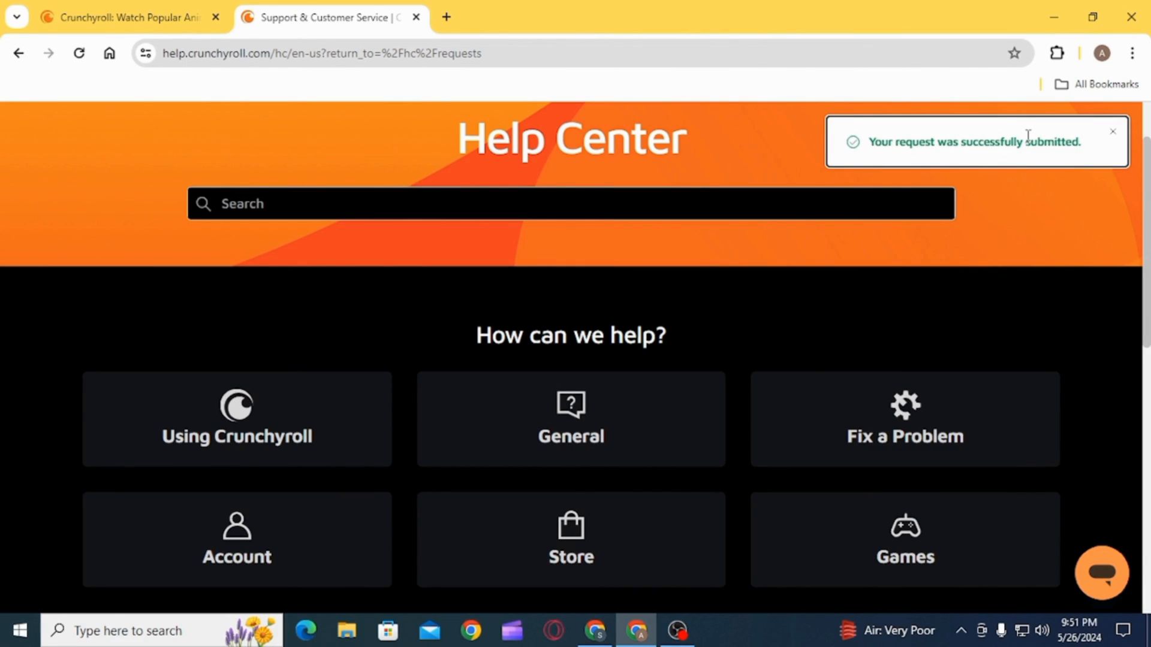